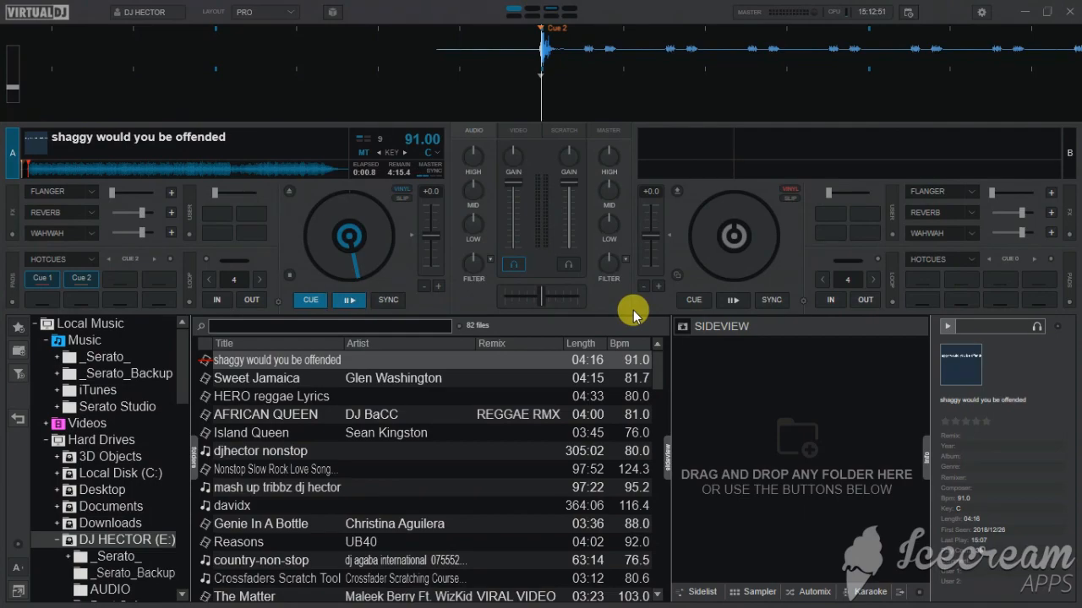
pyautogui.moveTo(918, 49)
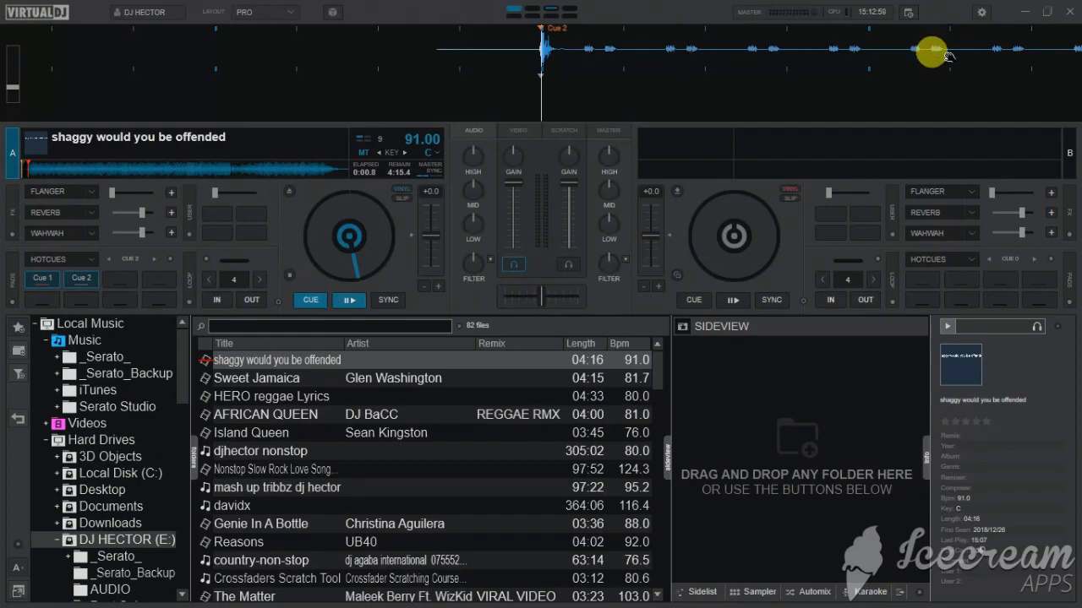
pyautogui.moveTo(986, 12)
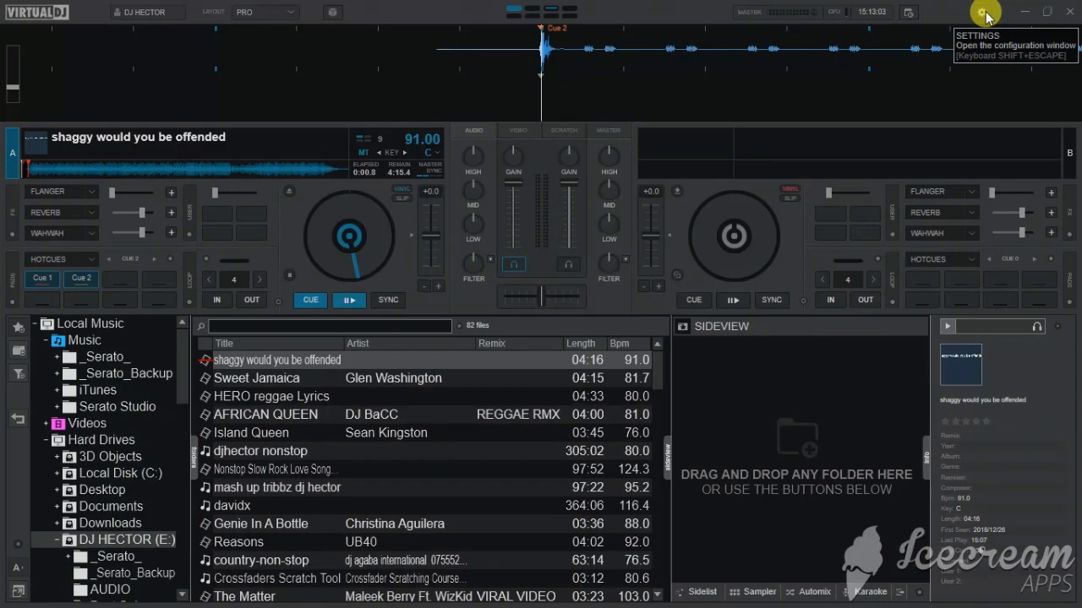
# Step: Open VirtualDJ settings to the Keyboard controller mapping, then switch to Options & Tweaks
pyautogui.click(979, 11)
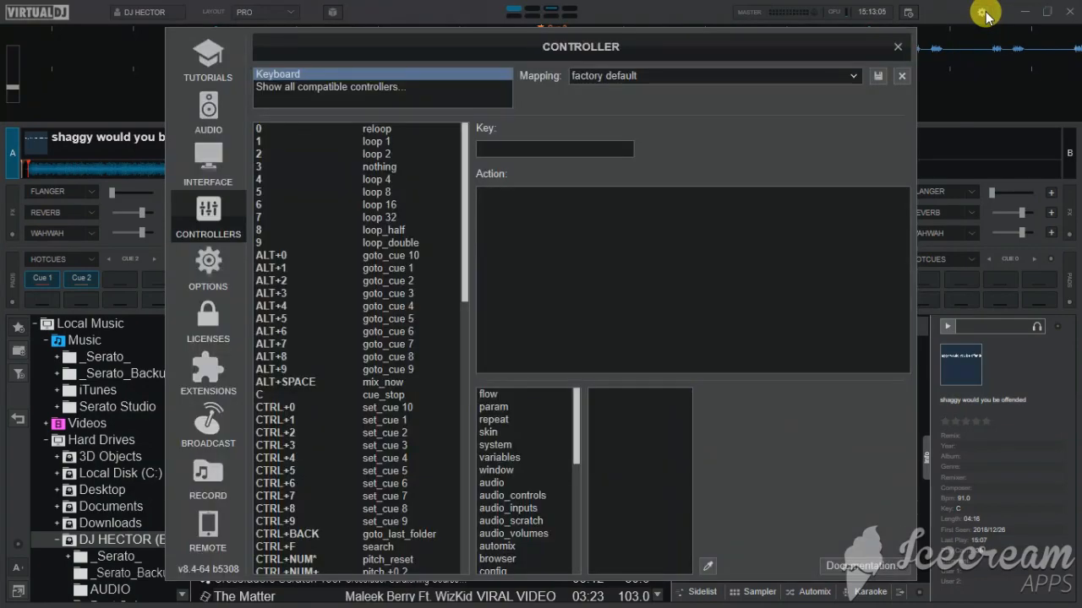
pyautogui.moveTo(926, 29)
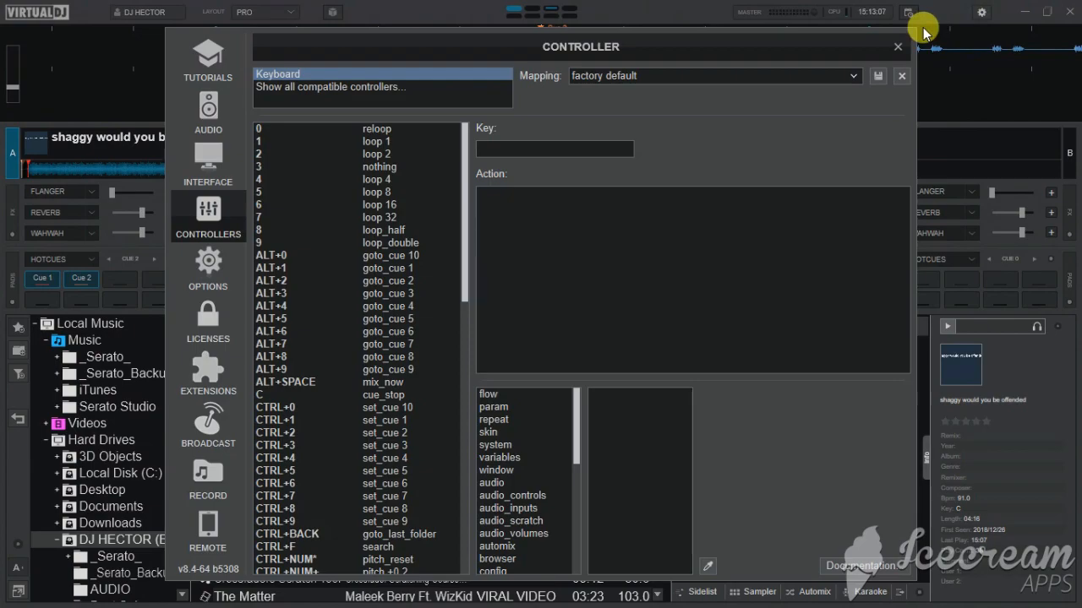
pyautogui.moveTo(218, 149)
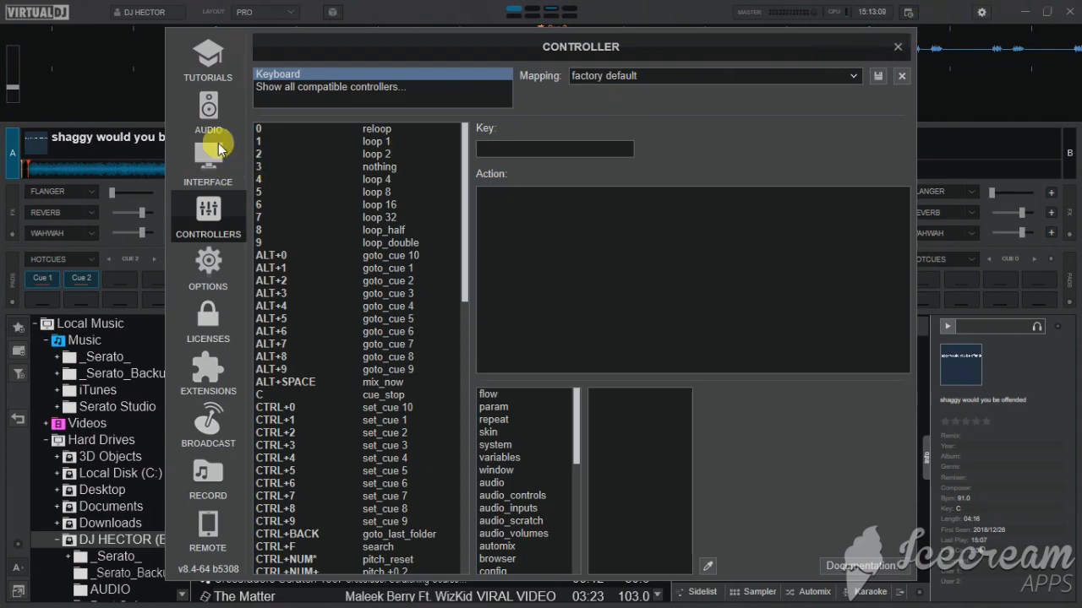
pyautogui.moveTo(221, 64)
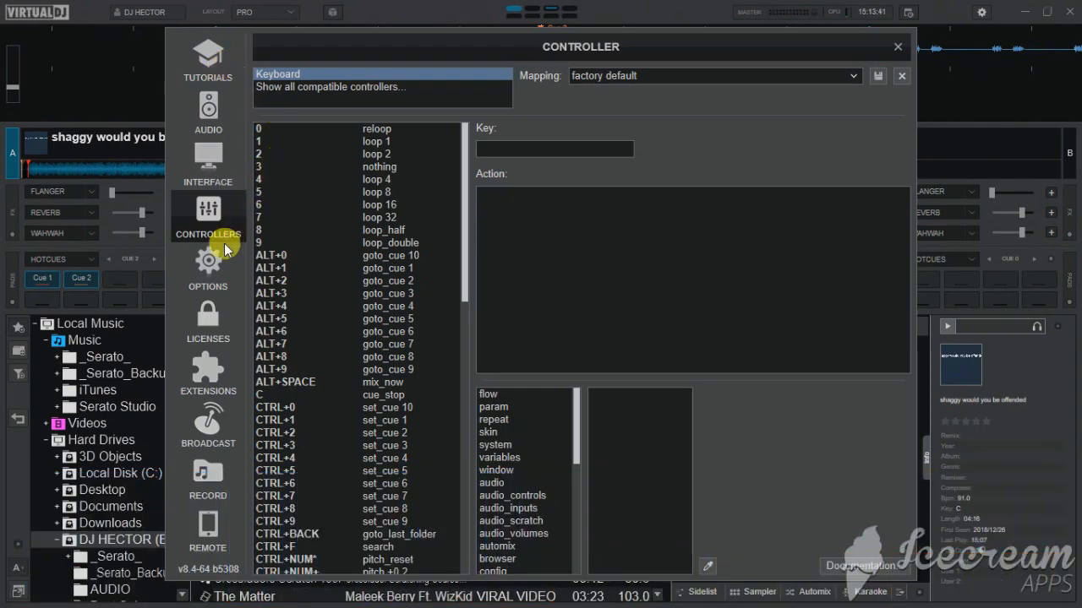
pyautogui.moveTo(223, 255)
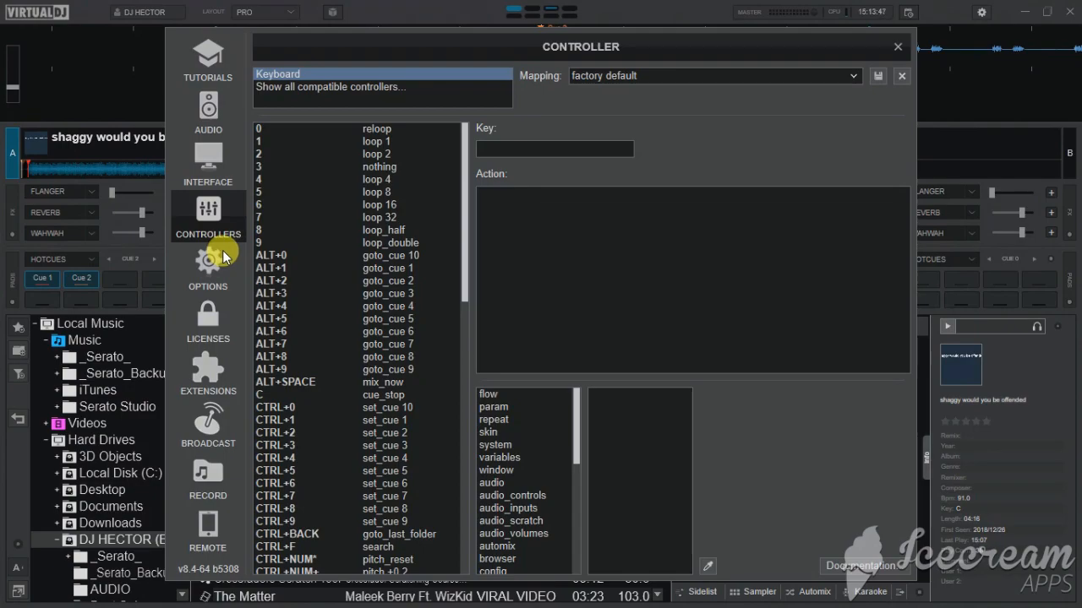
pyautogui.moveTo(241, 305)
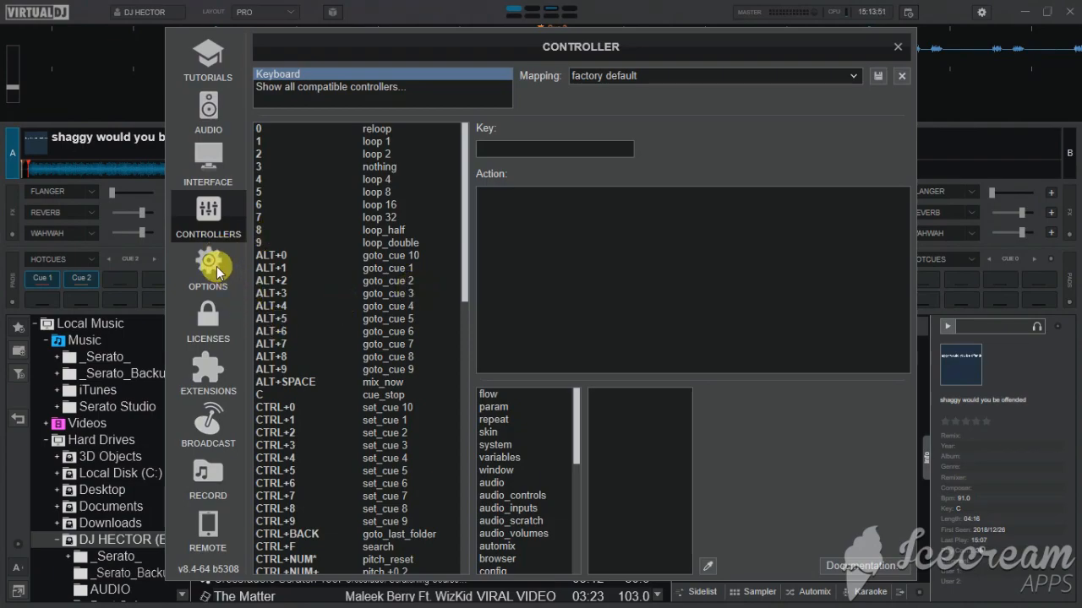
pyautogui.click(208, 269)
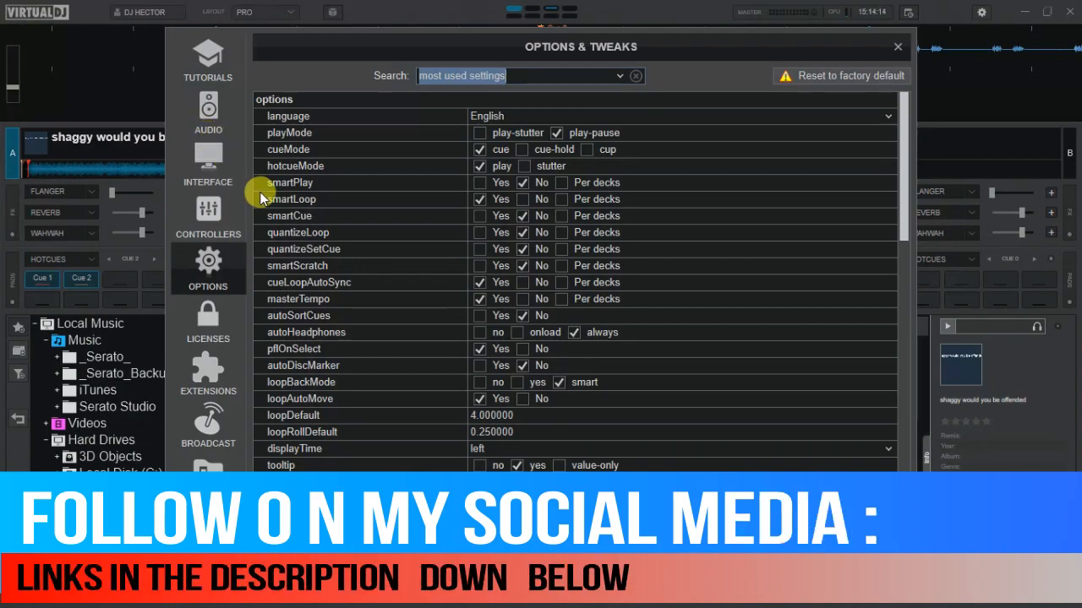
pyautogui.moveTo(270, 203)
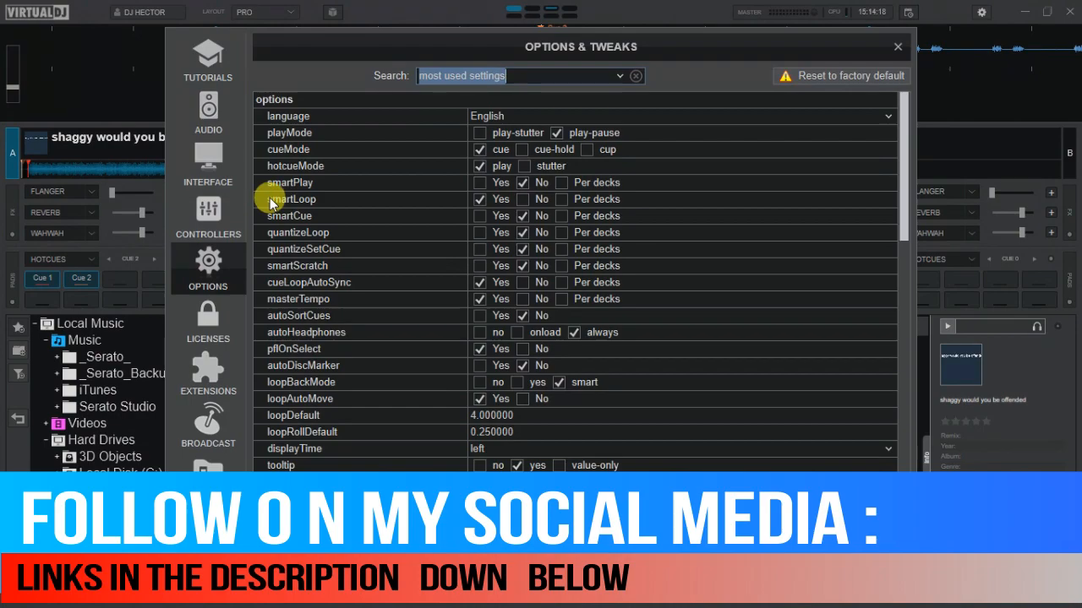
pyautogui.moveTo(283, 203)
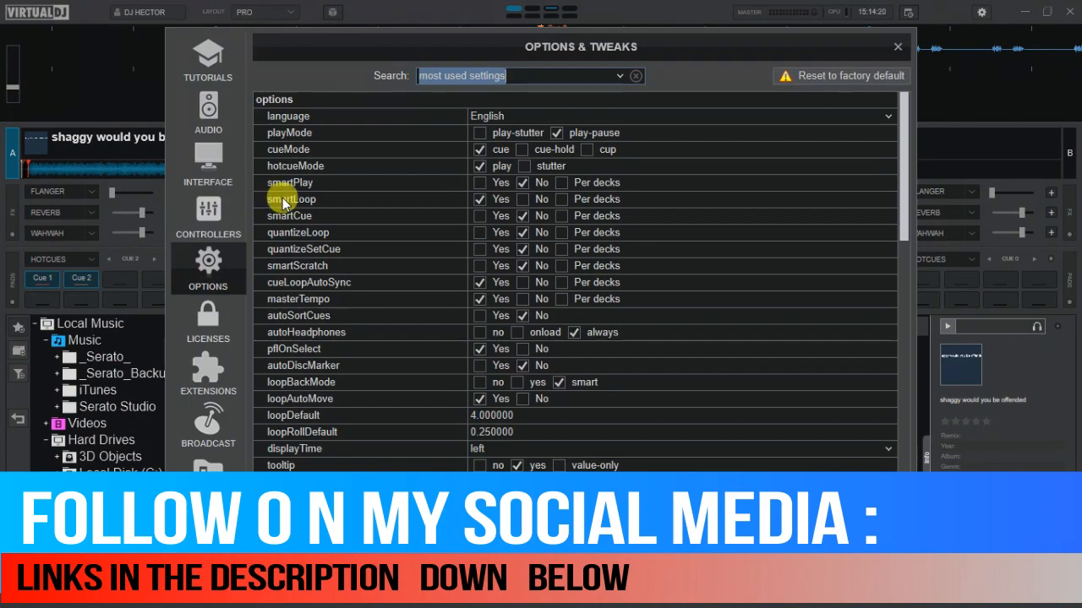